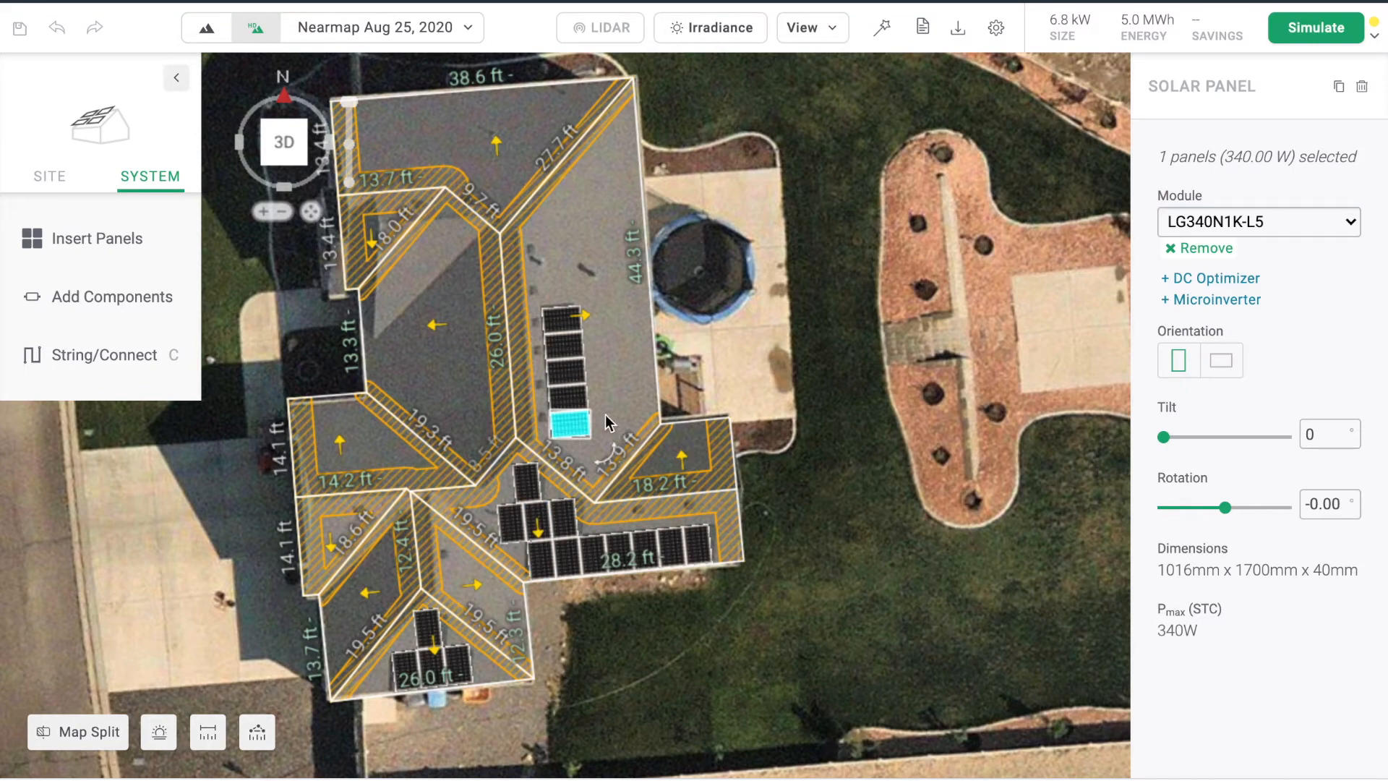
# Drag out two more rows of panels on the central east-facing roof face
pyautogui.moveTo(571, 423); pyautogui.dragTo(607, 401)
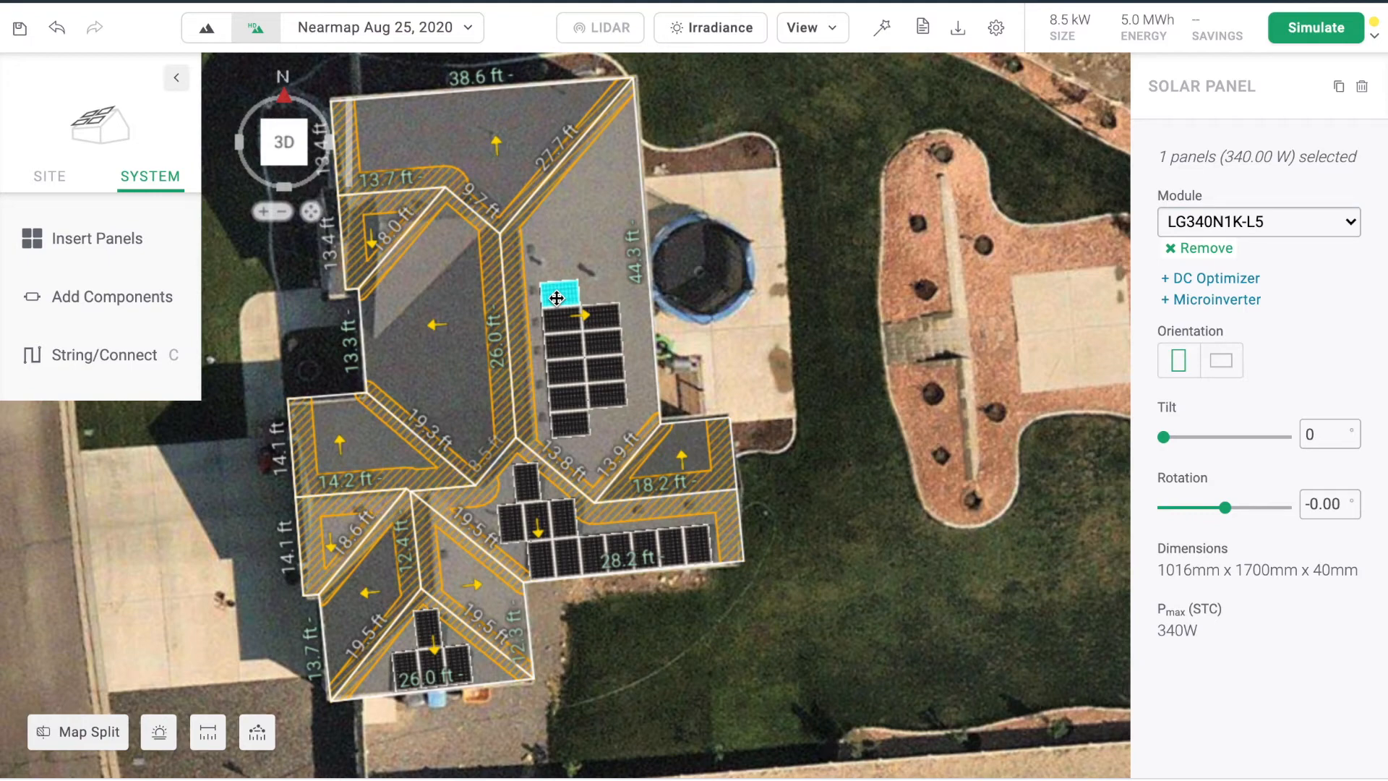
pyautogui.moveTo(555, 299); pyautogui.dragTo(609, 418)
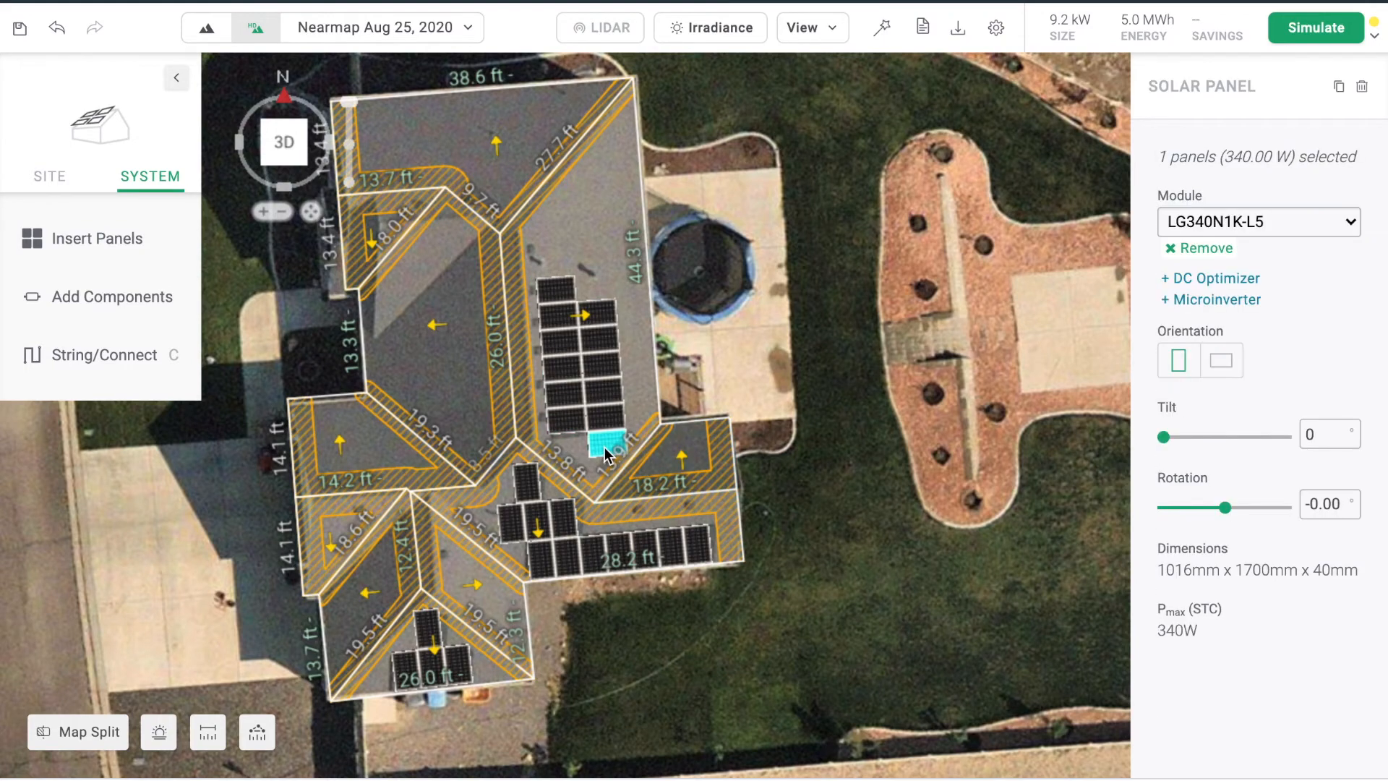
pyautogui.moveTo(622, 505)
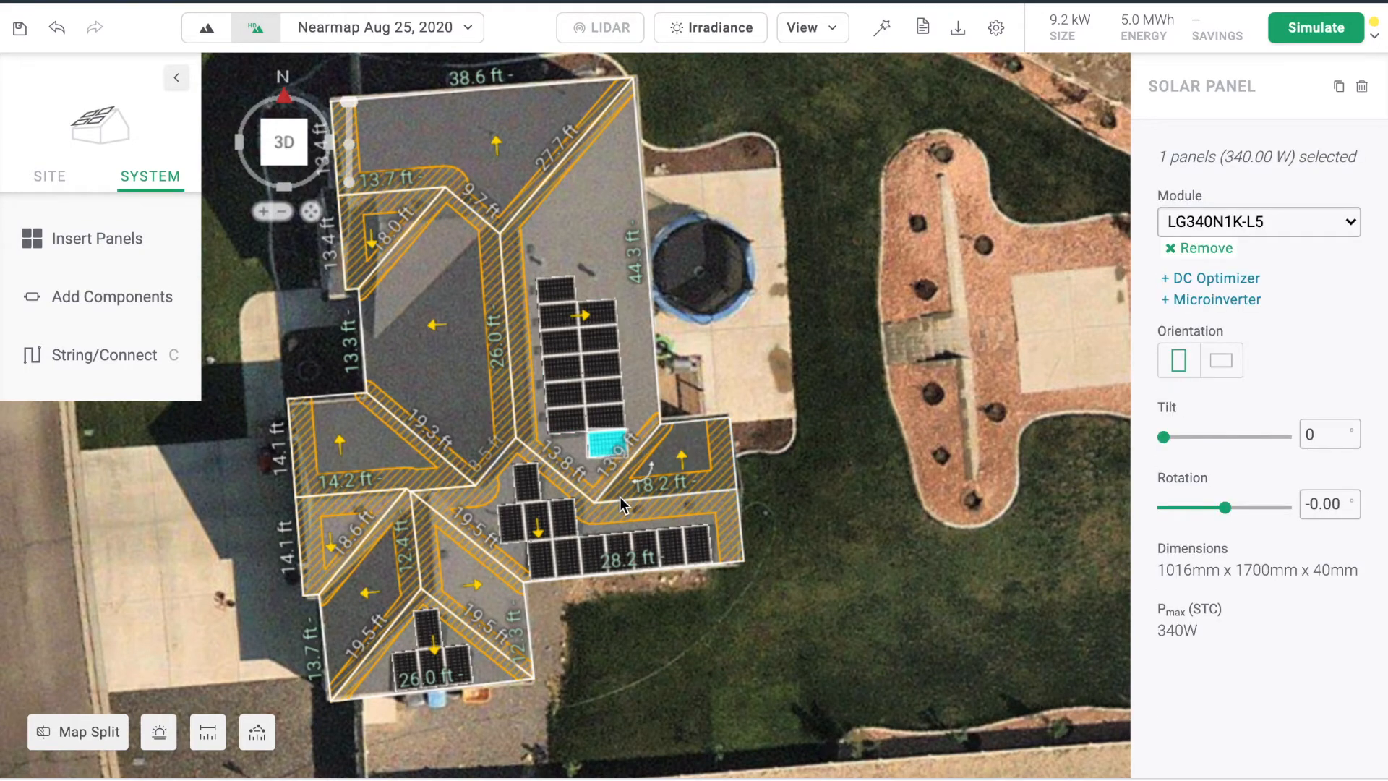
# Place two extra panels in the lower front row, reaching 10.2 kW
pyautogui.click(1219, 359)
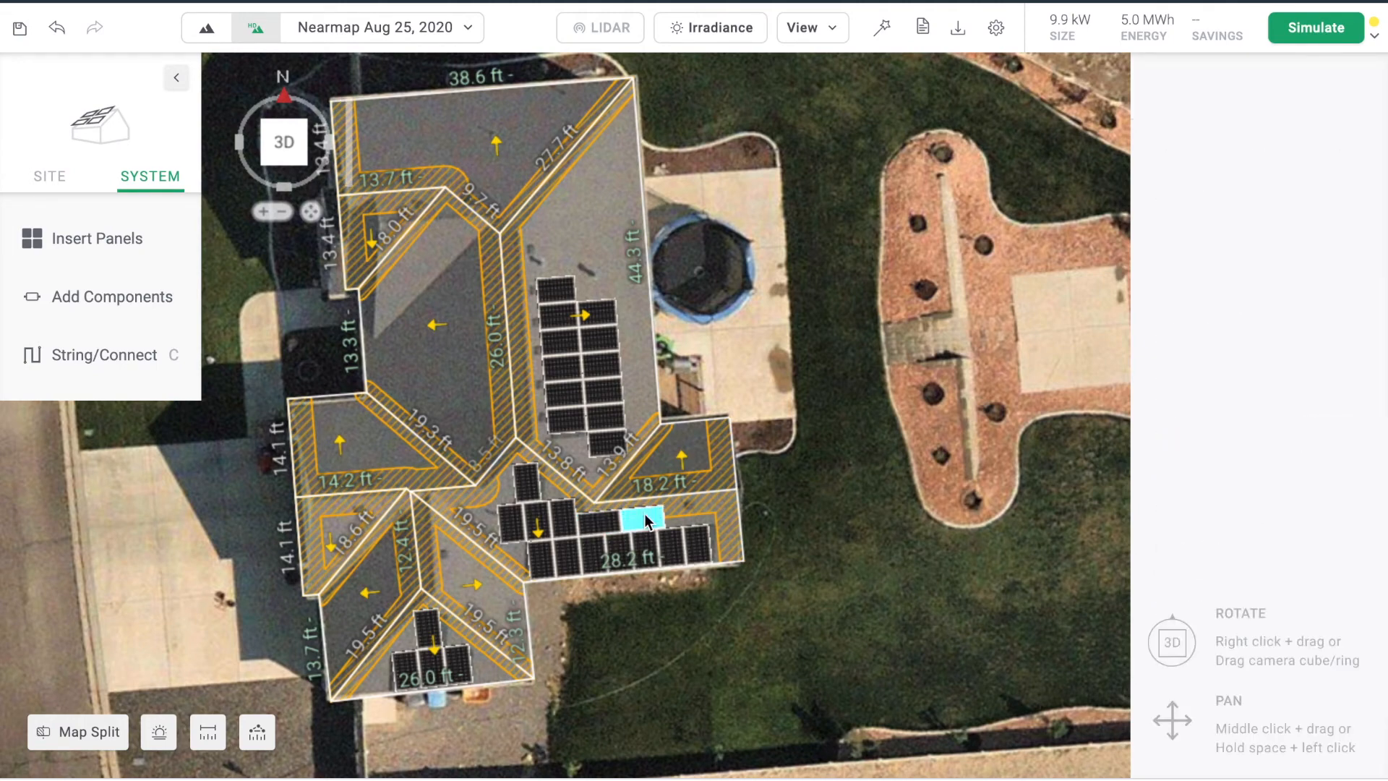
pyautogui.click(686, 512)
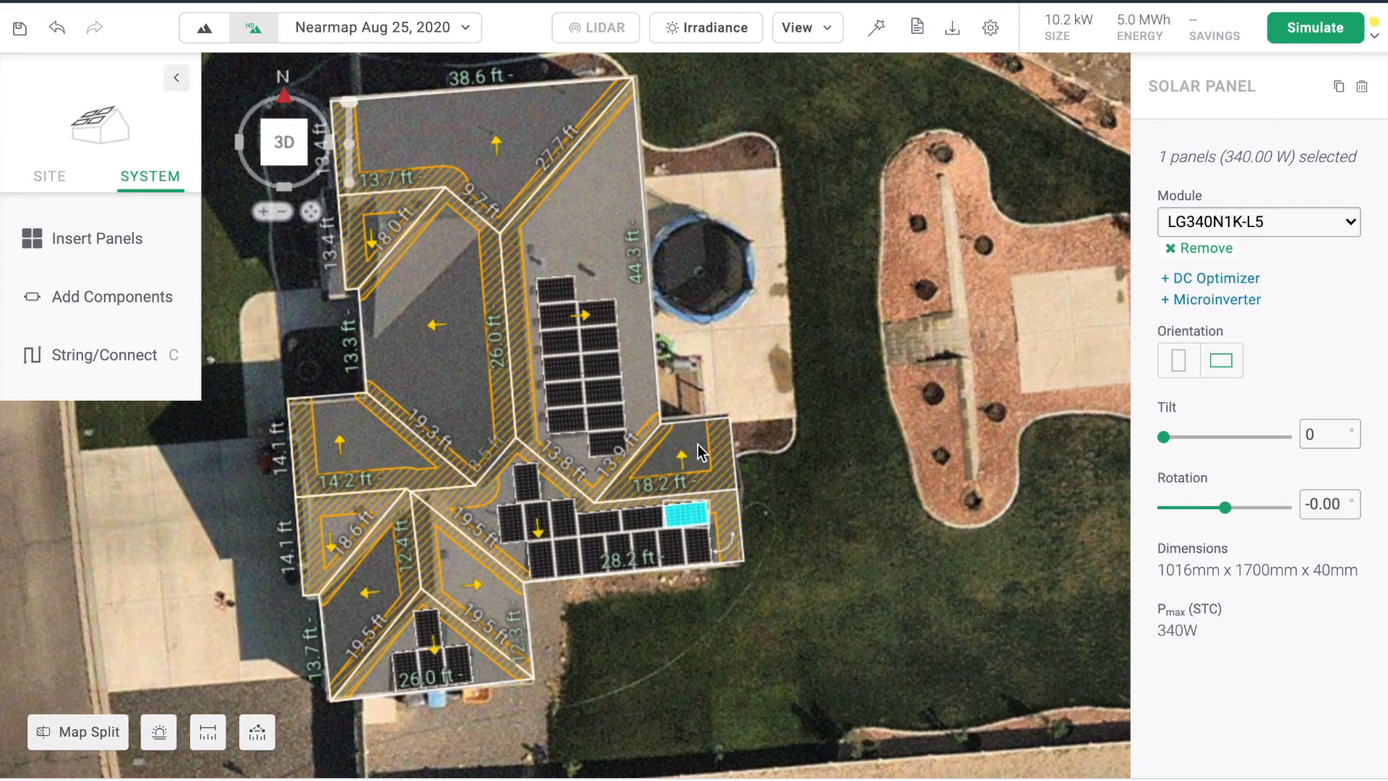